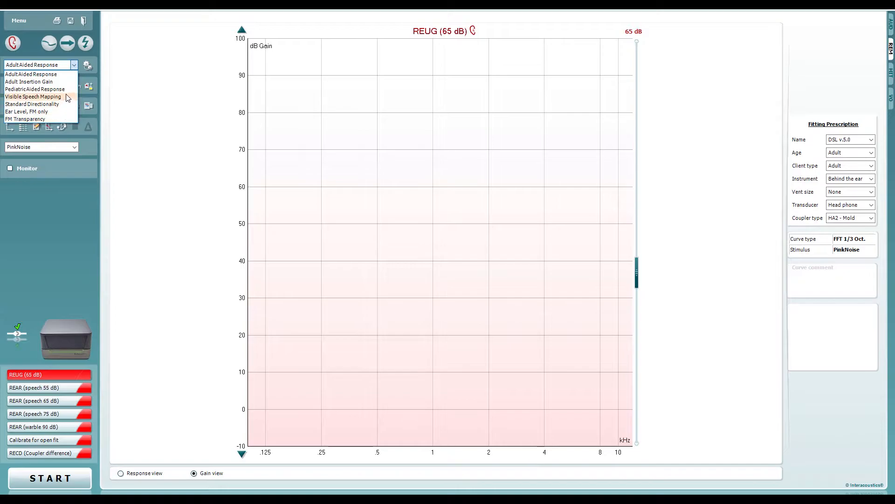
# - Select the Pediatric Aided Response protocol, making RECD (Coupler difference) the active test
pyautogui.click(34, 90)
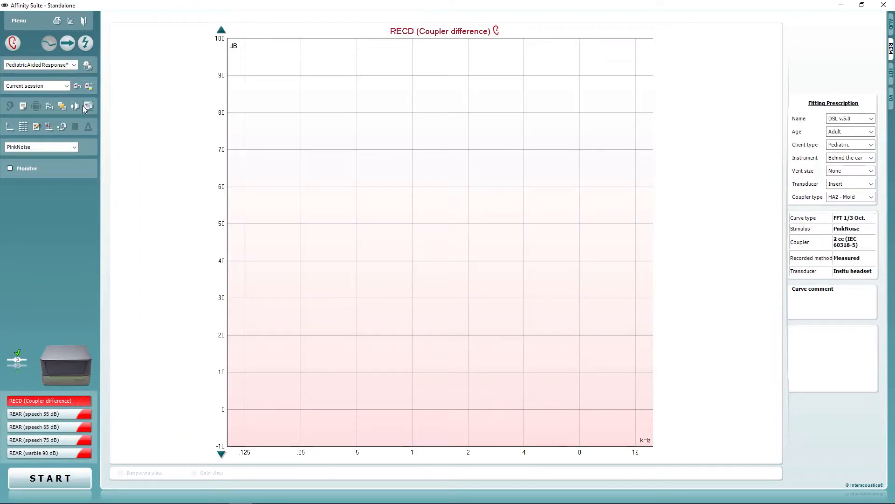
pyautogui.moveTo(75, 106)
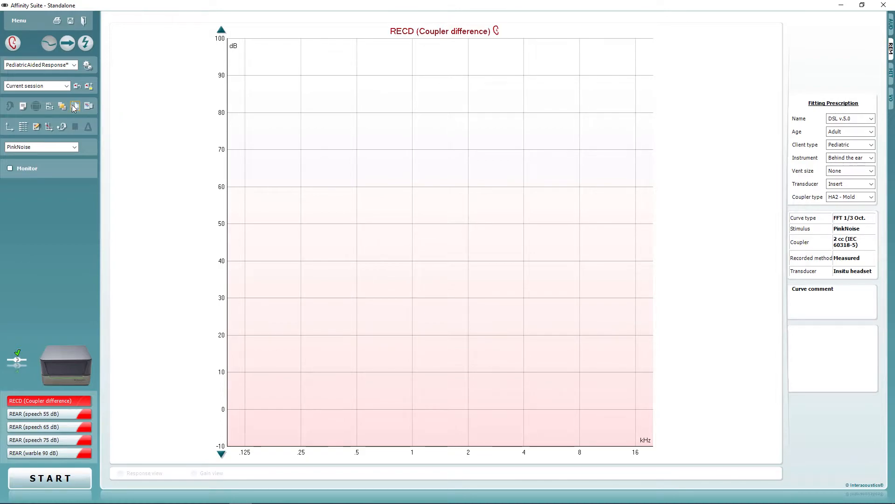
# - Run tube calibration for the SPL probe and accept the new calibration curve
pyautogui.click(74, 107)
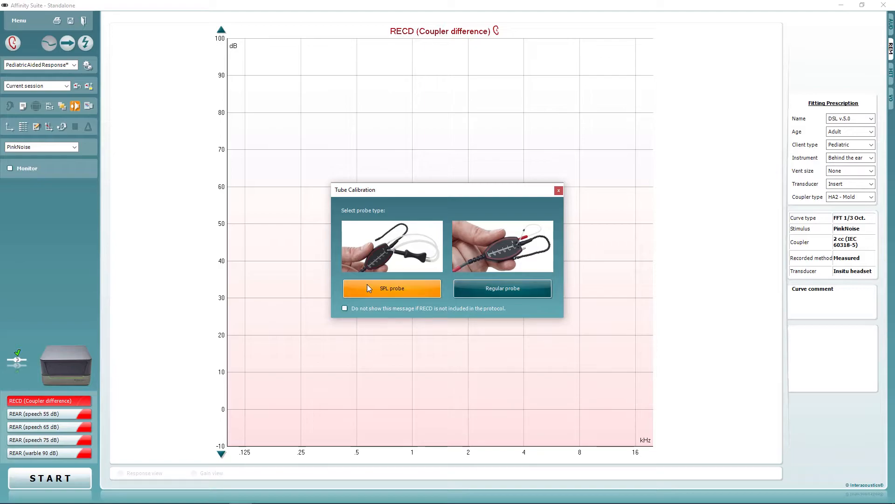
pyautogui.click(391, 289)
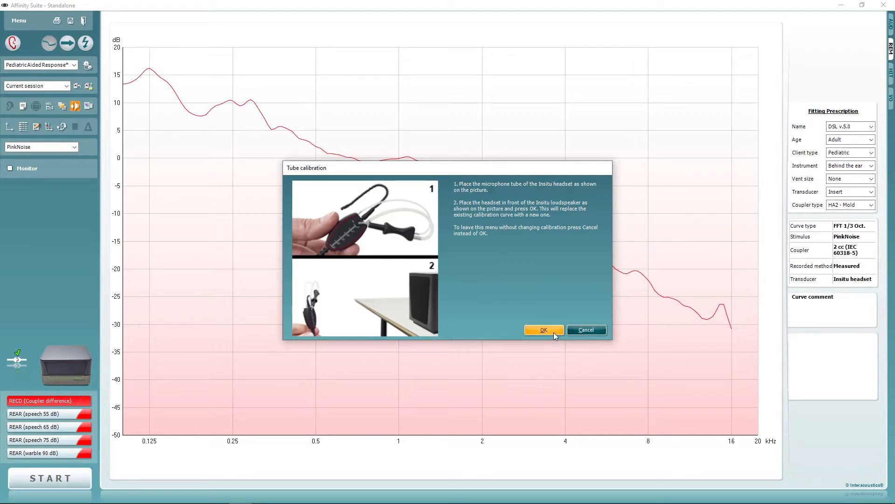
pyautogui.click(543, 329)
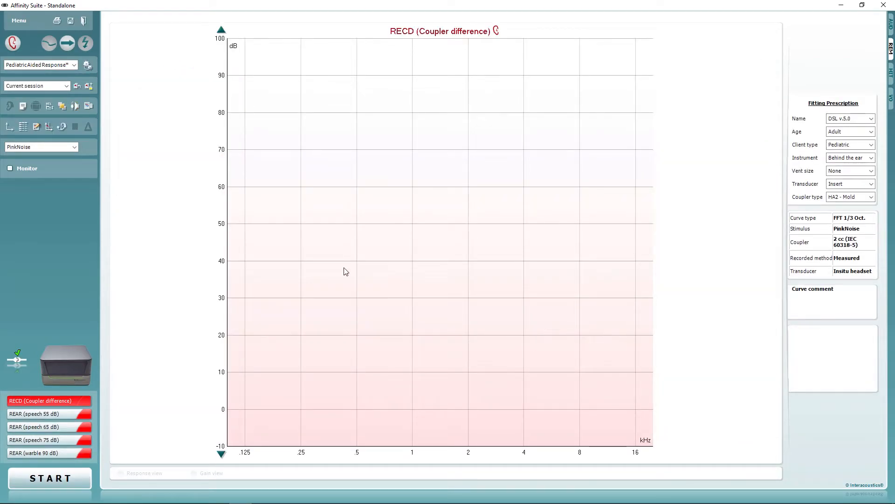
pyautogui.moveTo(180, 400)
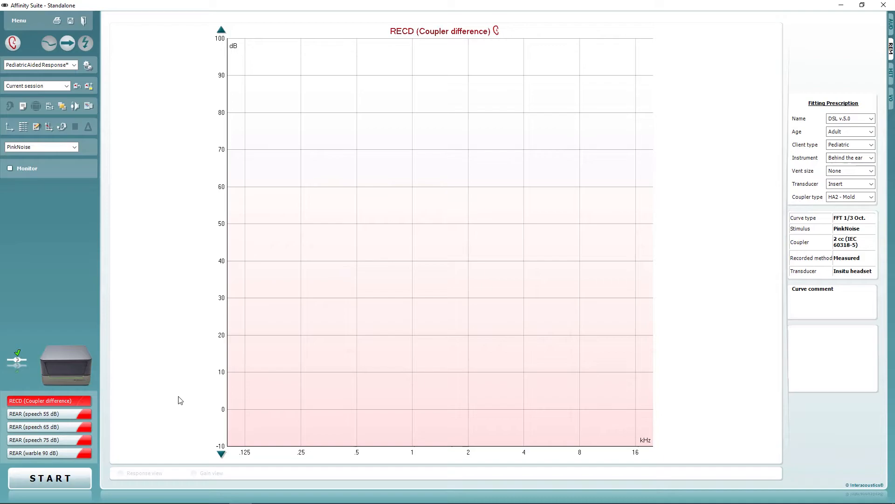
# - Start the RECD measurement and confirm the SPL probe is seated in the coupler adapter
pyautogui.click(49, 477)
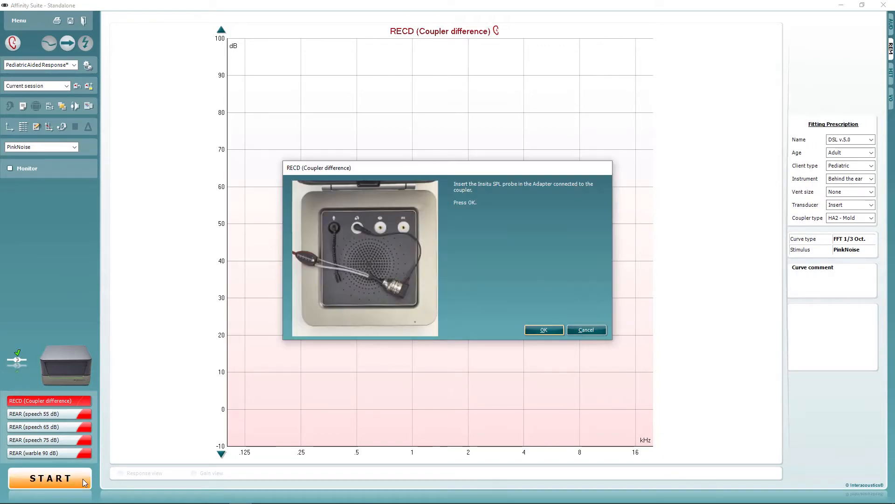
pyautogui.moveTo(543, 330)
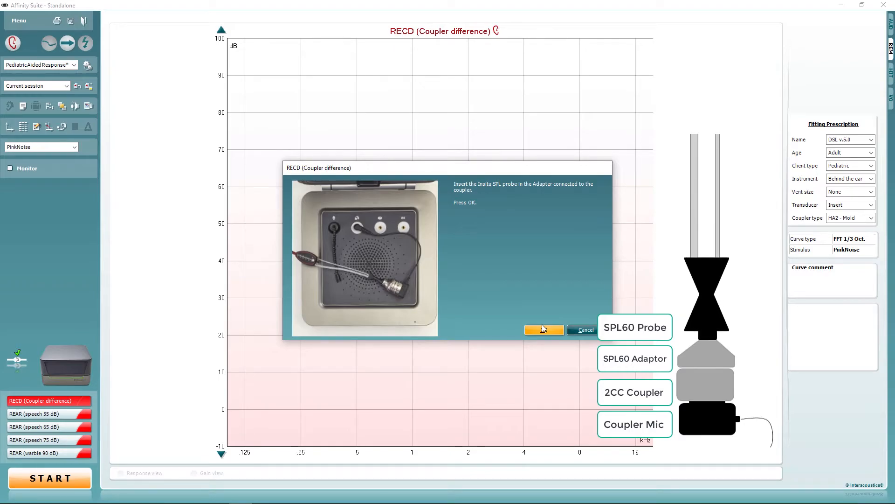
pyautogui.click(542, 330)
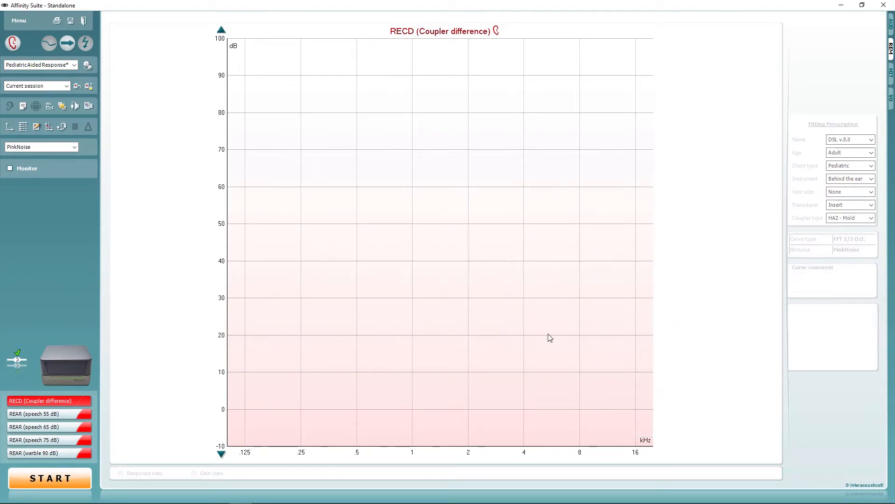
# - Record the coupler response curve until prompted to fit an ear tip and insert the probe
pyautogui.click(49, 478)
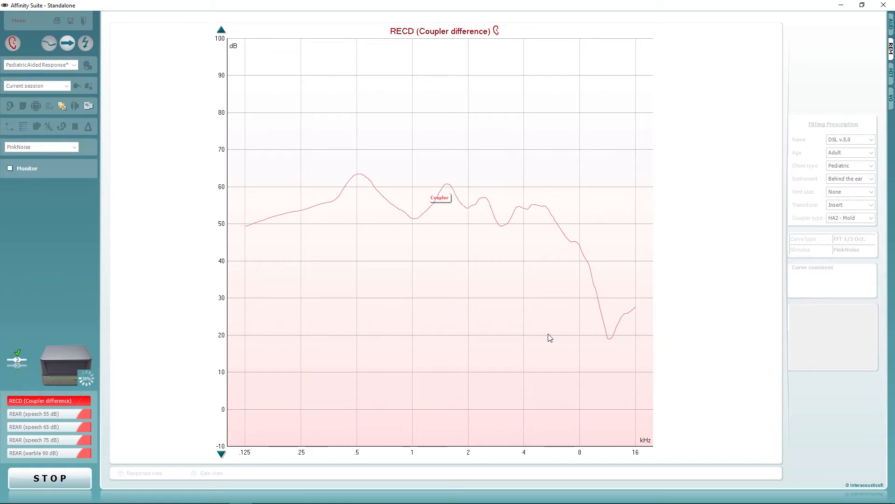
pyautogui.click(13, 43)
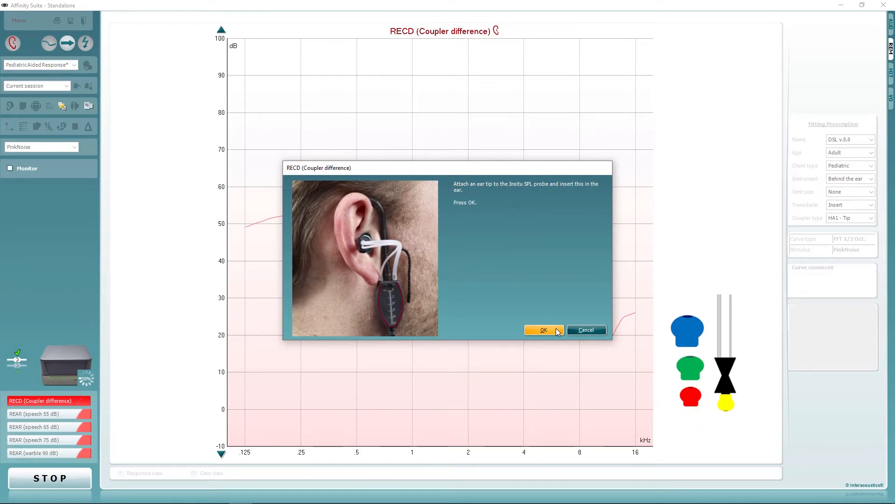
# - Confirm ear insertion and record the ear response so the measured RECD curve is plotted
pyautogui.click(542, 329)
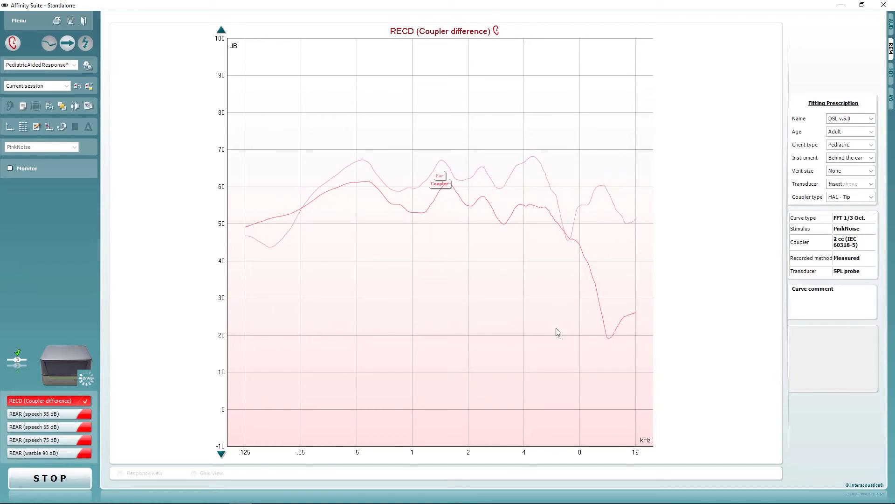
pyautogui.click(50, 478)
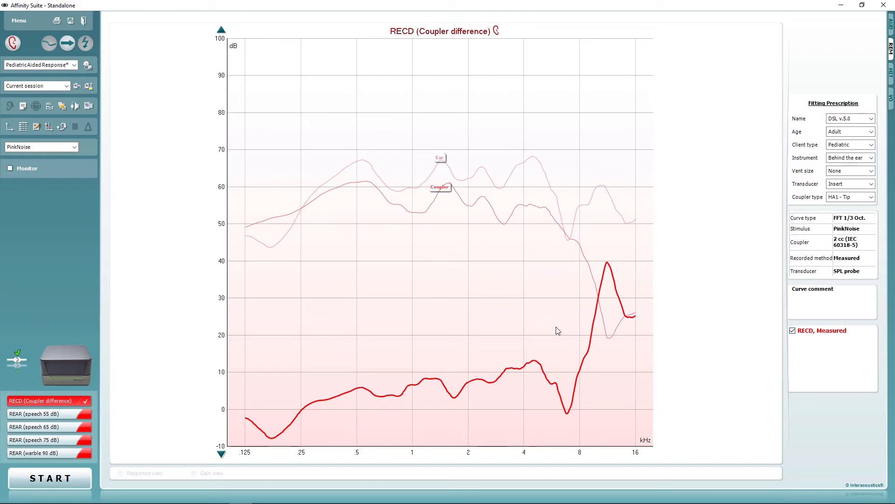
pyautogui.moveTo(560, 329)
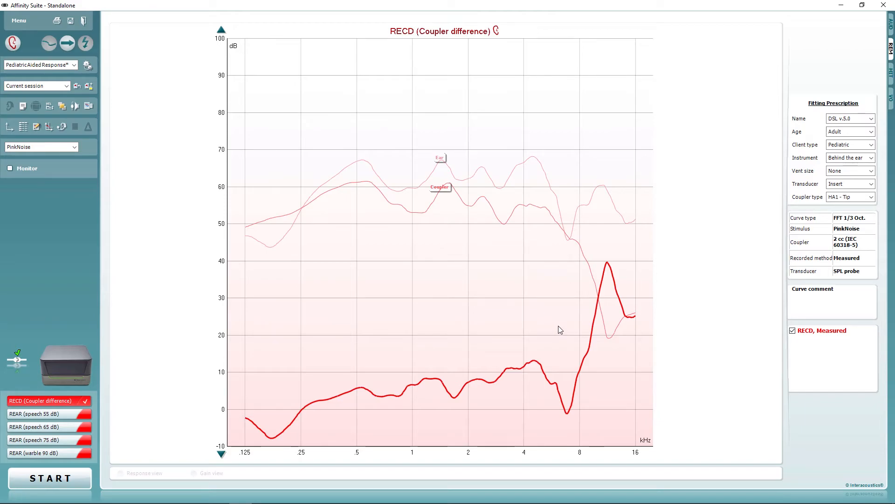